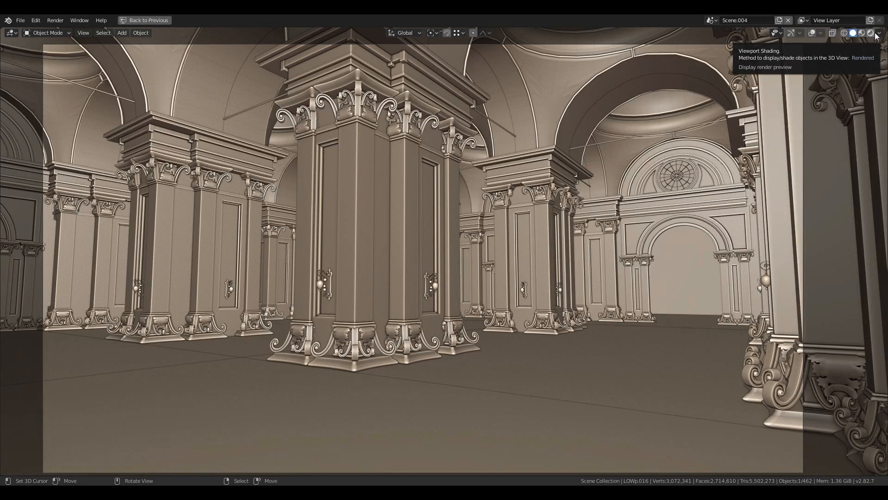
Show the palace hall in Rendered shading with wood pillars and marble floor
click(871, 32)
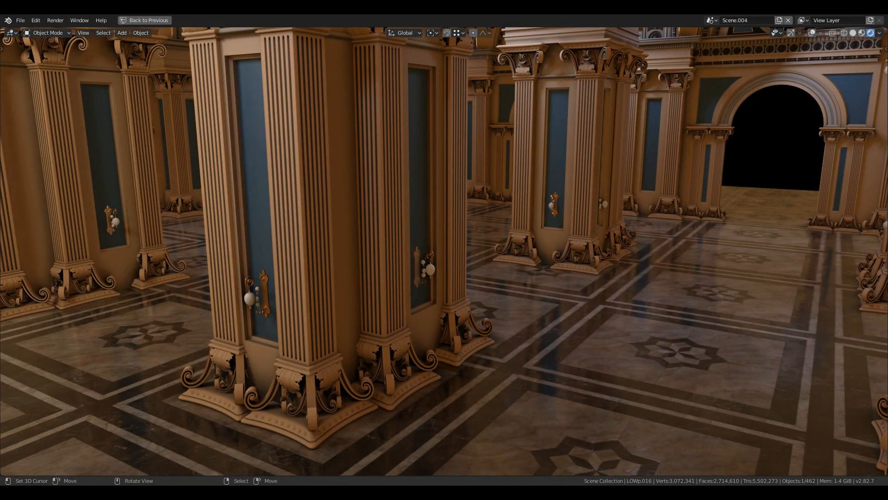
Start a fresh empty scene and begin appending assets from another file
click(148, 19)
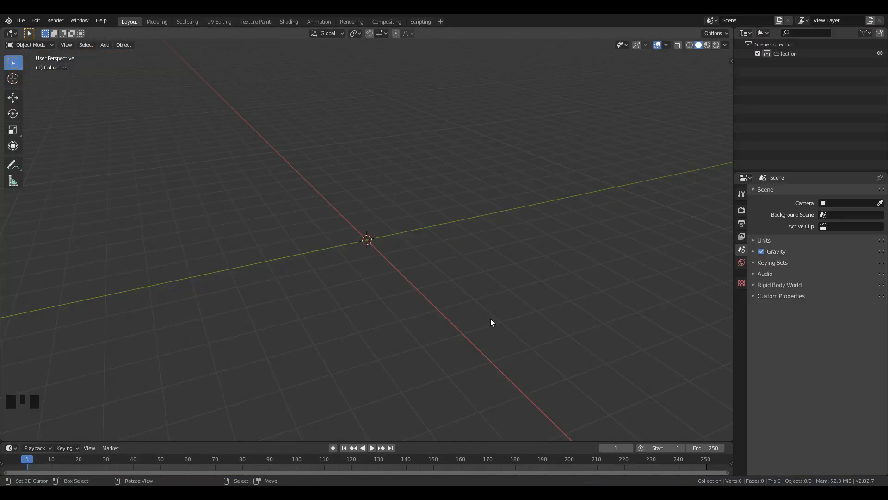
click(19, 21)
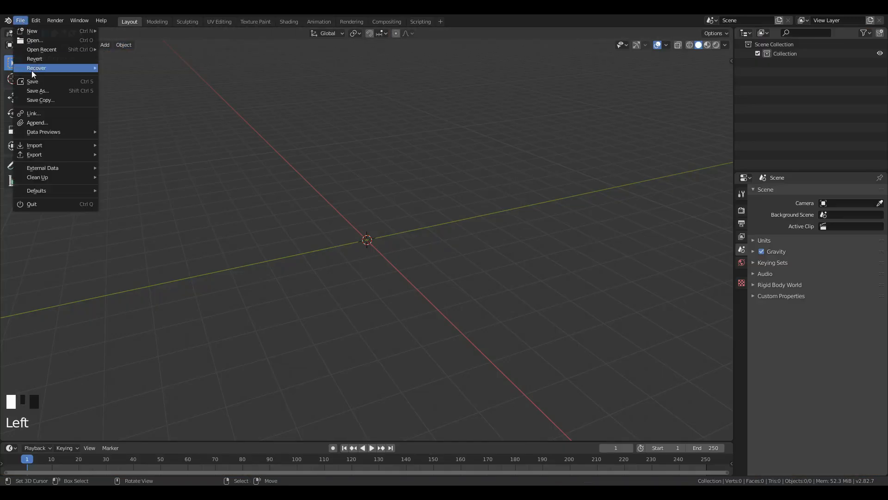
click(37, 122)
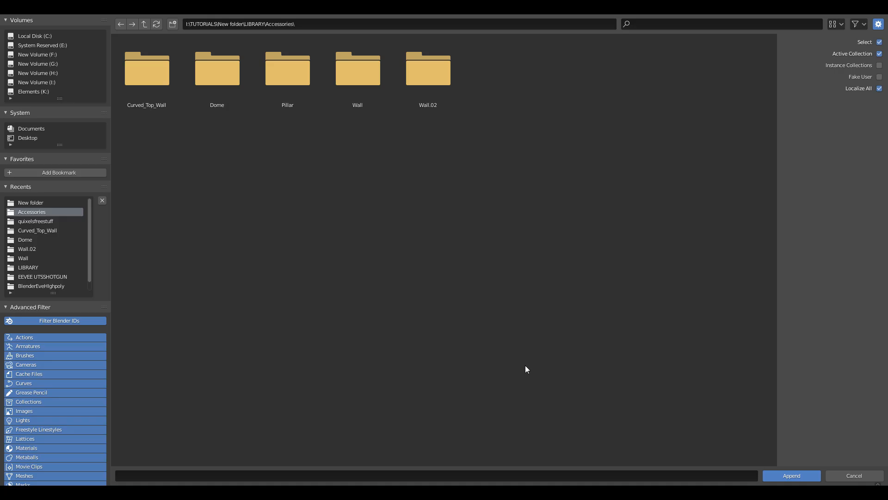
mouse_move(367, 251)
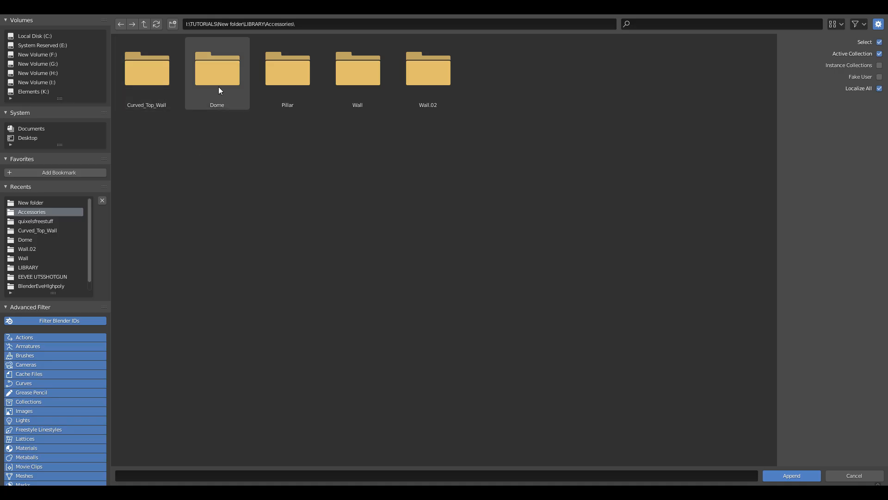
Append the PILLAR object from Pillar.blend's Object library into the scene
double_click(287, 68)
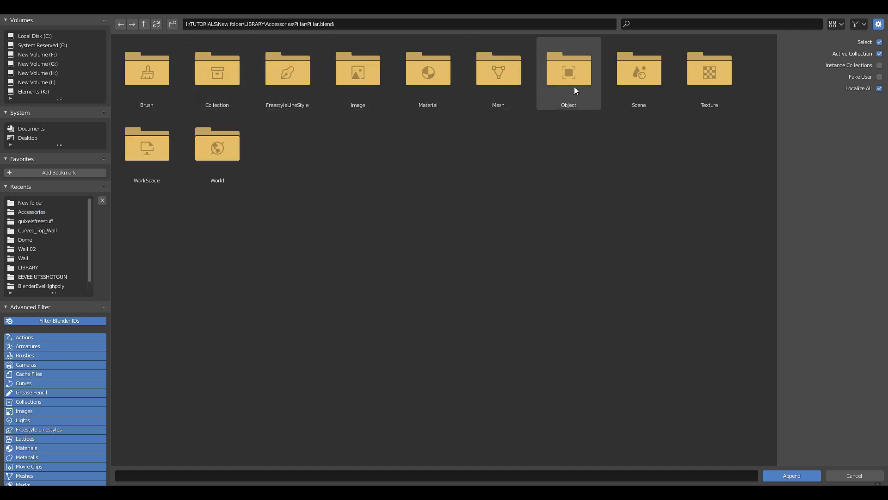
double_click(567, 72)
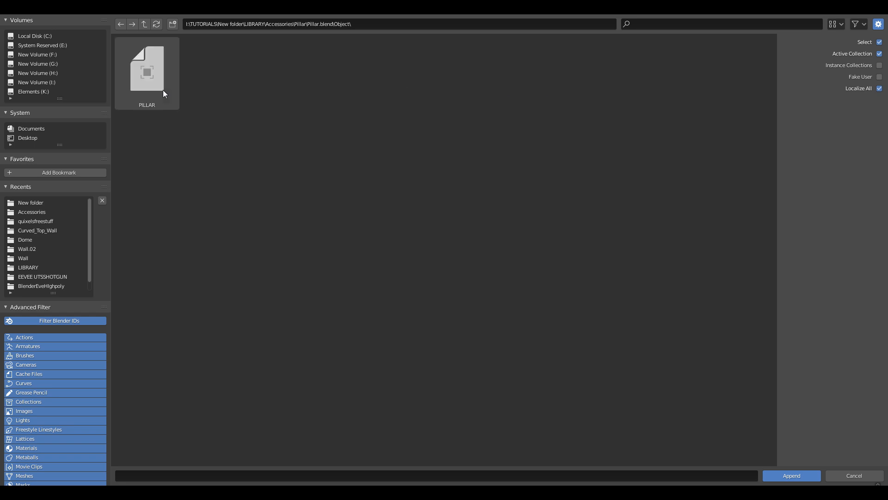
click(791, 475)
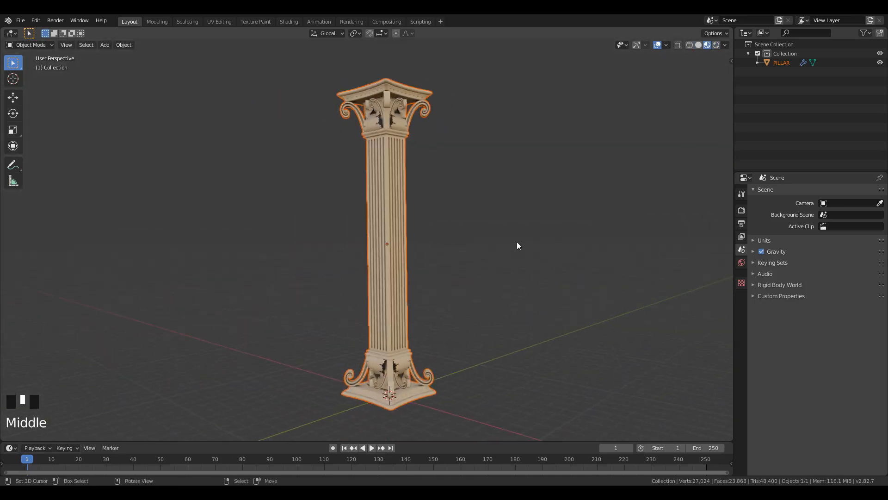
scroll(up, 3)
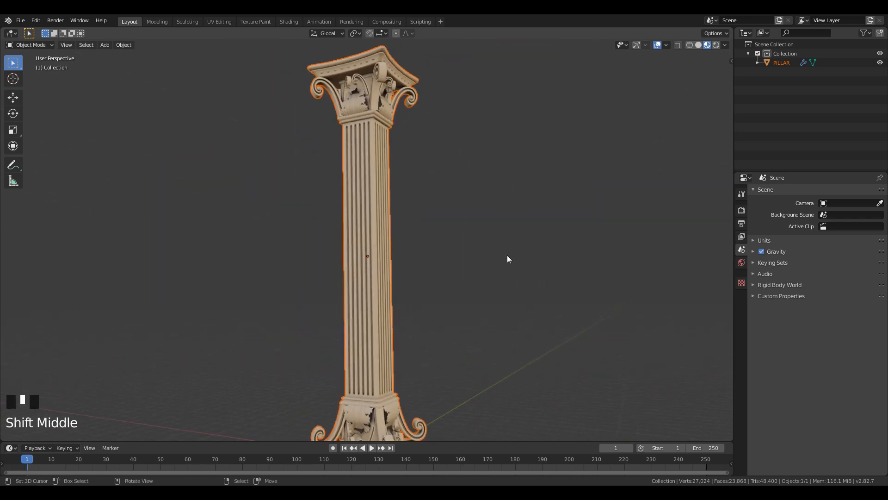
scroll(down, 3)
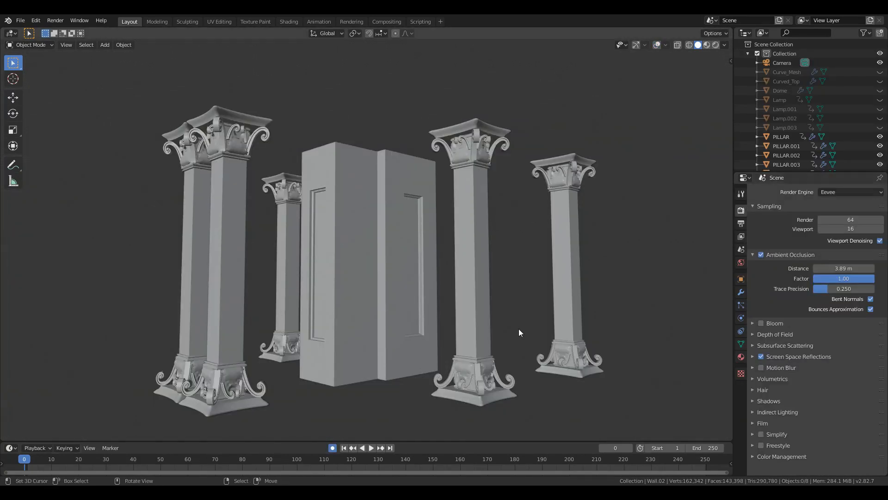
mouse_move(648, 332)
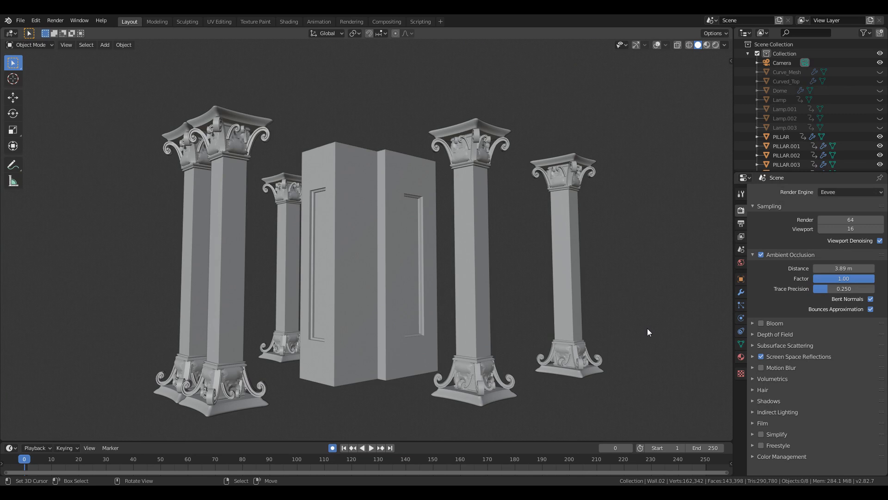
Preview the pillar block with cornice and wall lamps in Material Preview shading
click(371, 447)
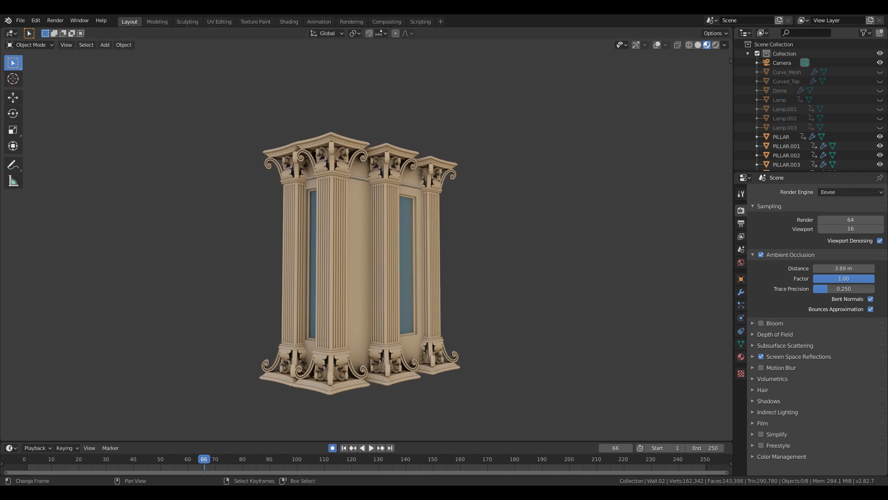
click(370, 448)
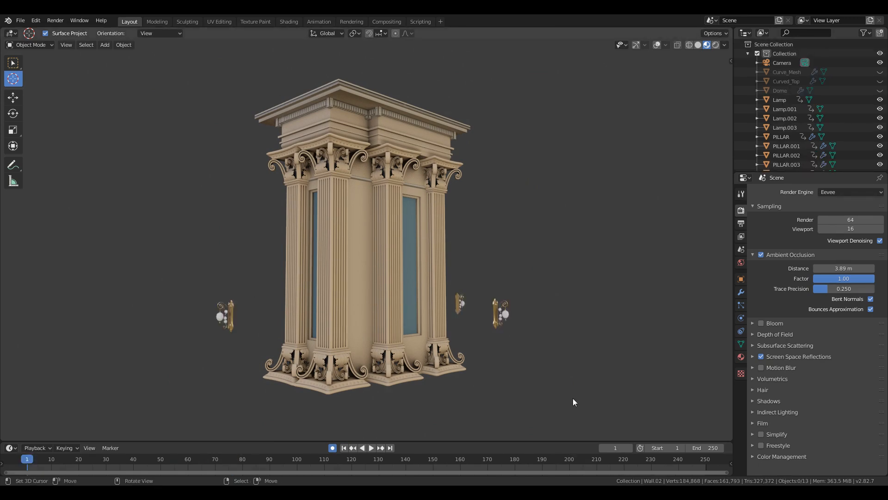
click(370, 448)
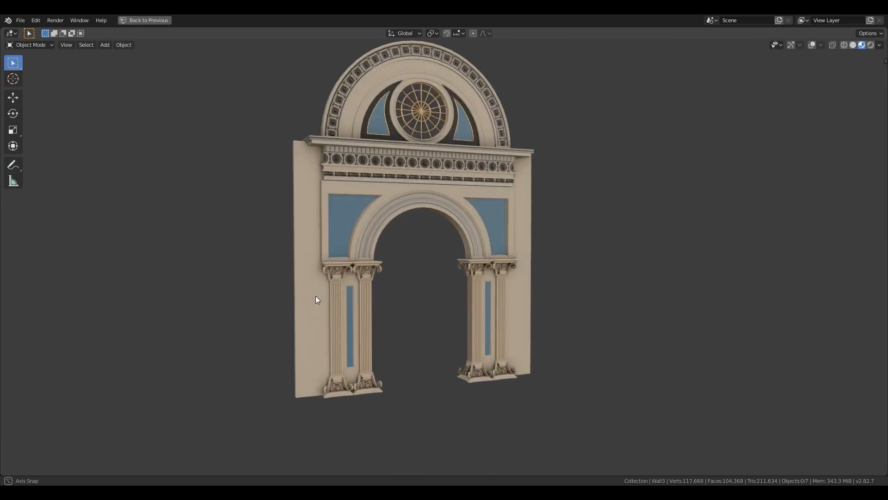
Isolate the arched wall piece with the round window in Local View
click(145, 20)
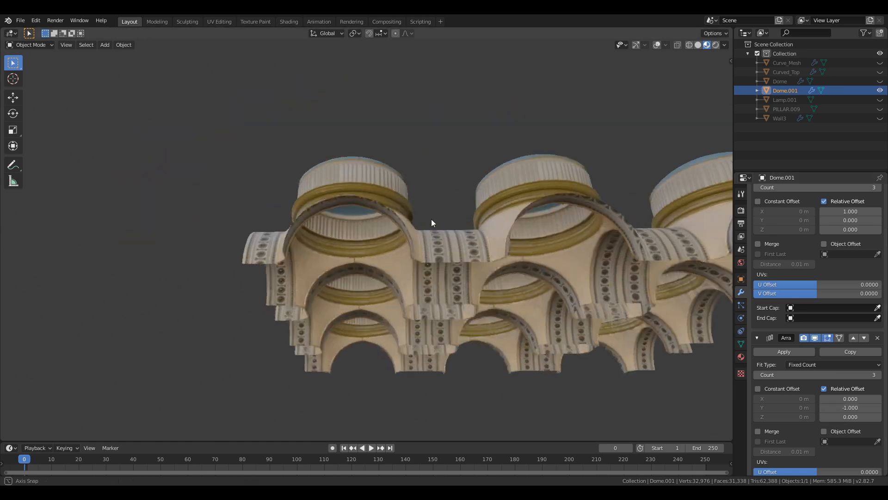
Place a linked pillar-block copy beneath an arch junction along Y
click(784, 100)
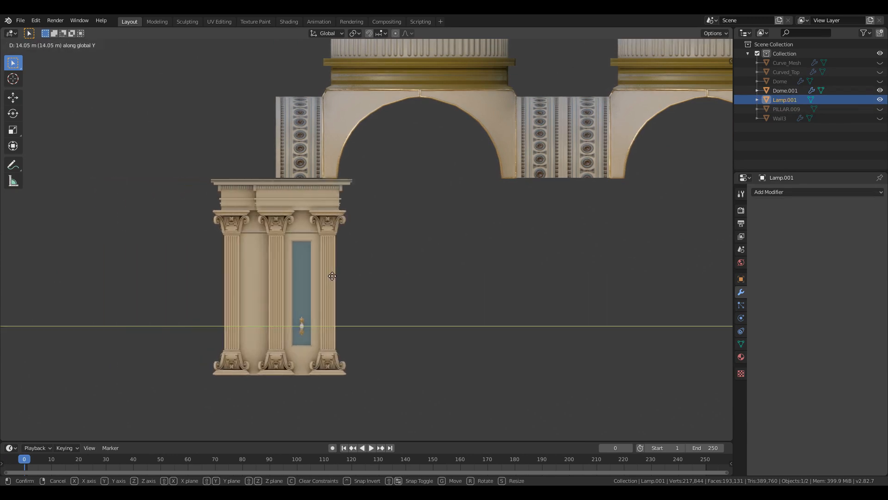
click(439, 321)
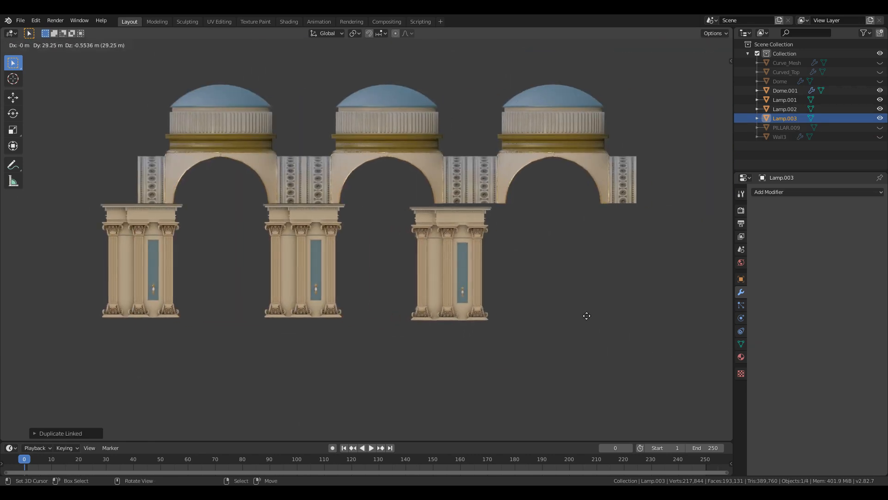
mouse_move(604, 309)
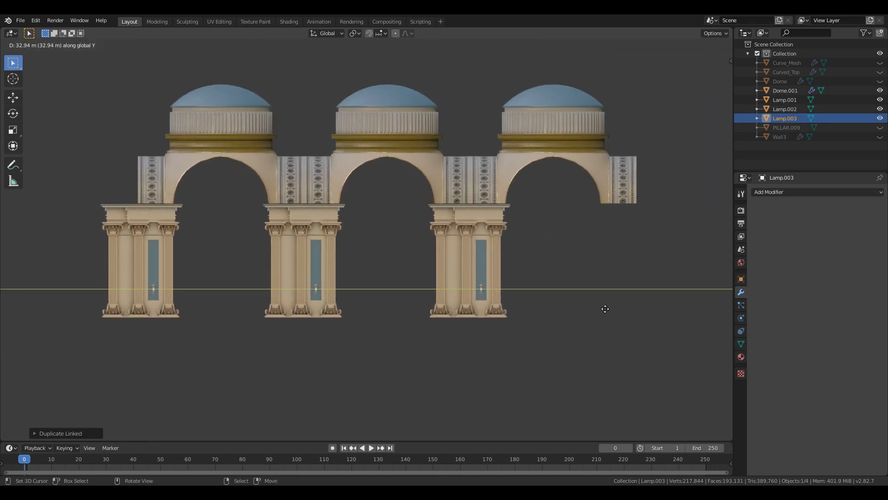
mouse_move(631, 339)
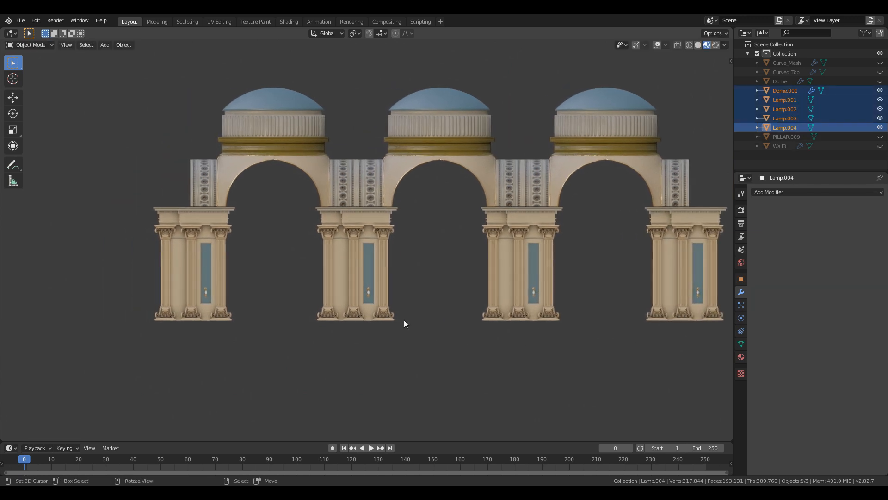
Grow the arcade into a grid and array Floor_plane with Count 6
click(678, 45)
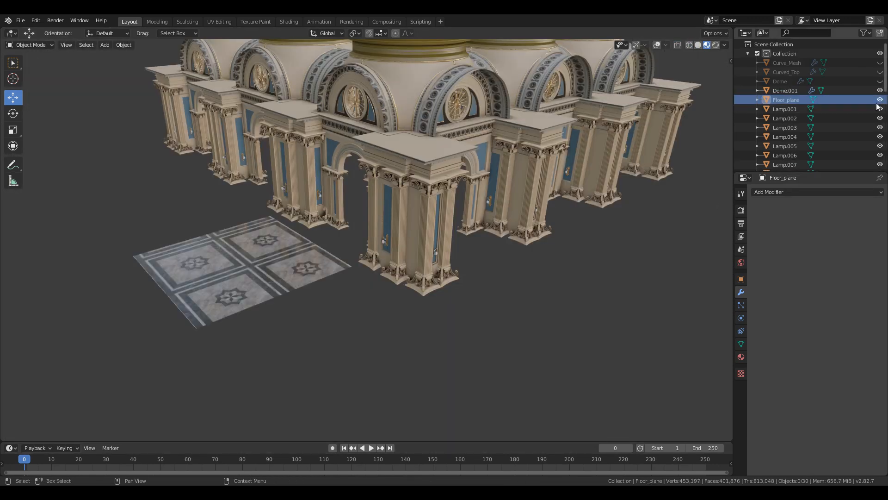
click(769, 192)
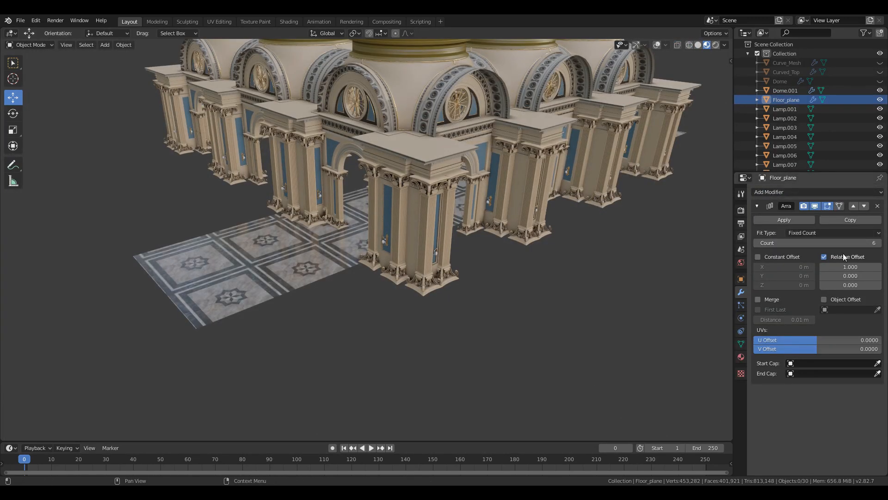